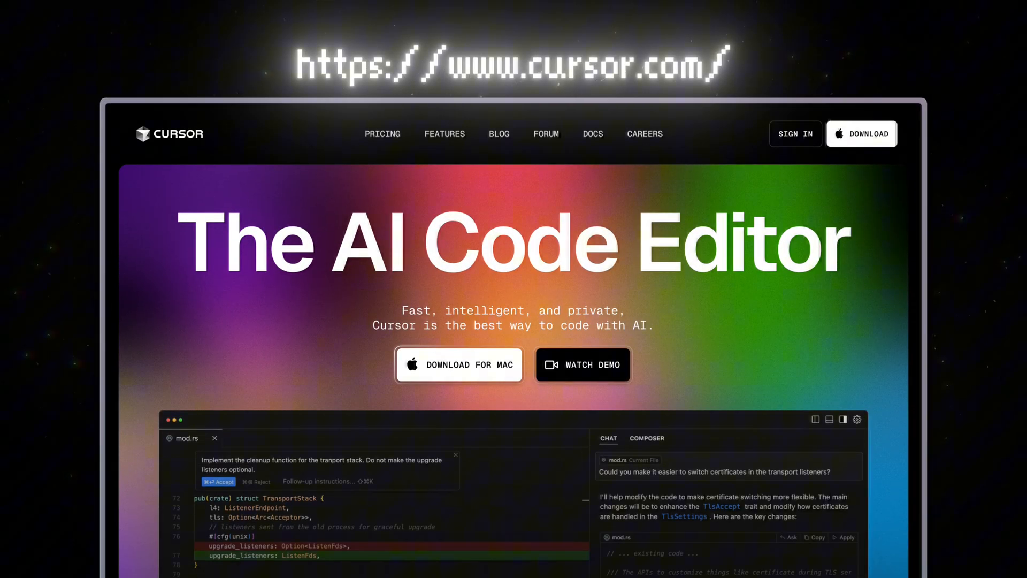
- Ask the Chat sidebar, using claude-3.5-sonnet, to 'create a calculator app'
{"action": "left_click", "coordinate": [459, 364]}
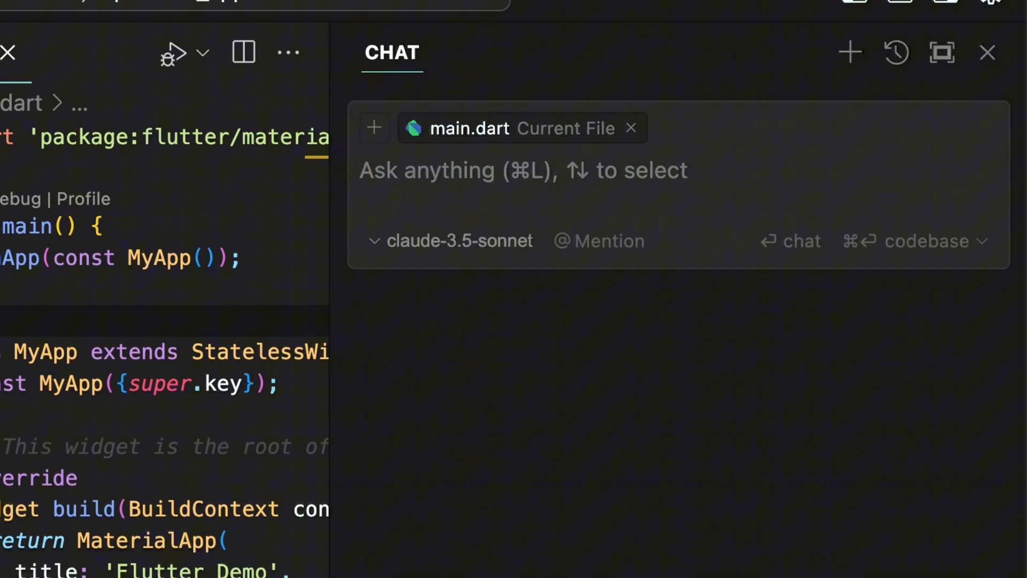
{"action": "left_click", "coordinate": [450, 241]}
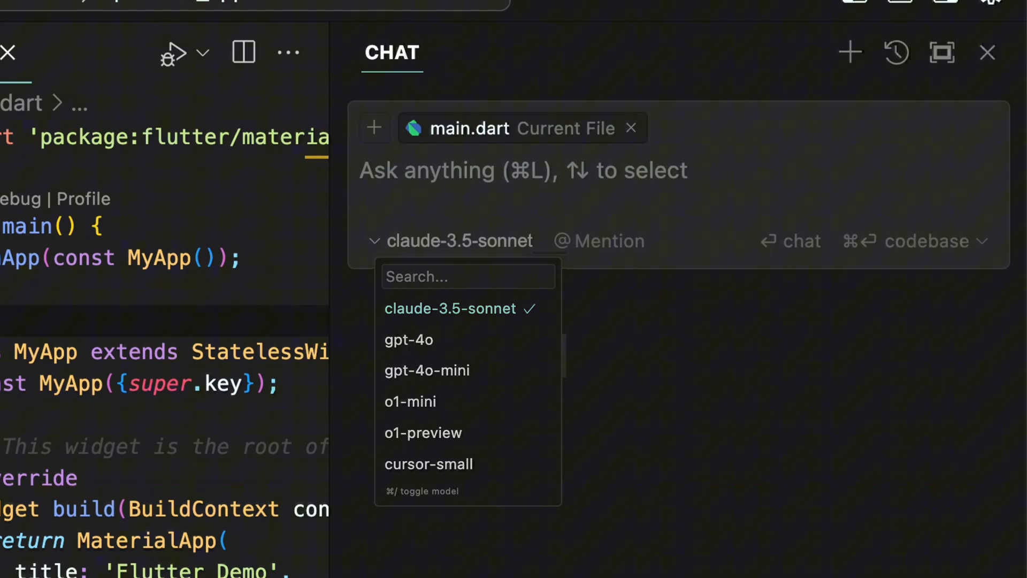
{"action": "mouse_move", "coordinate": [459, 295]}
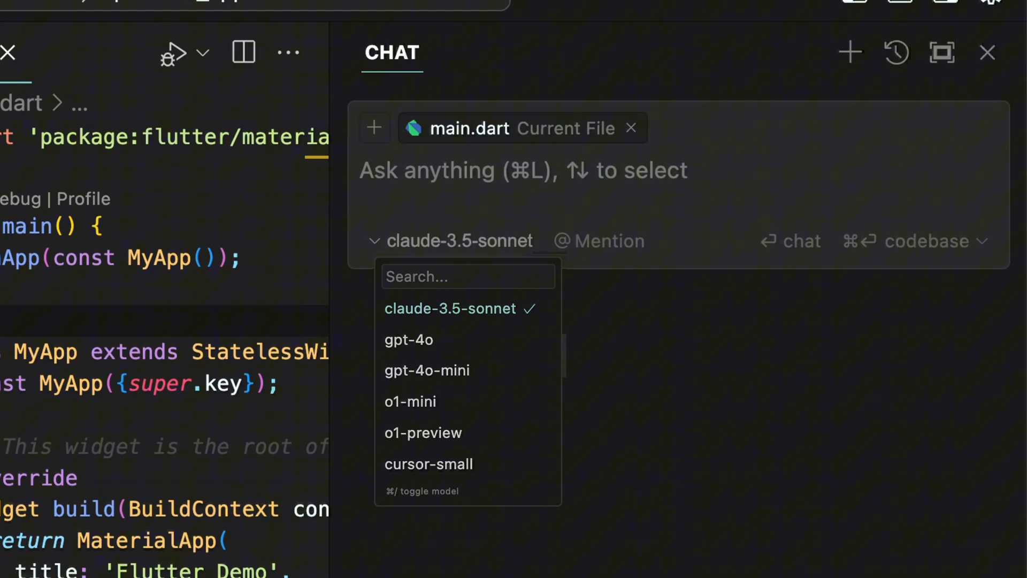
{"action": "type", "text": "create a calculator app"}
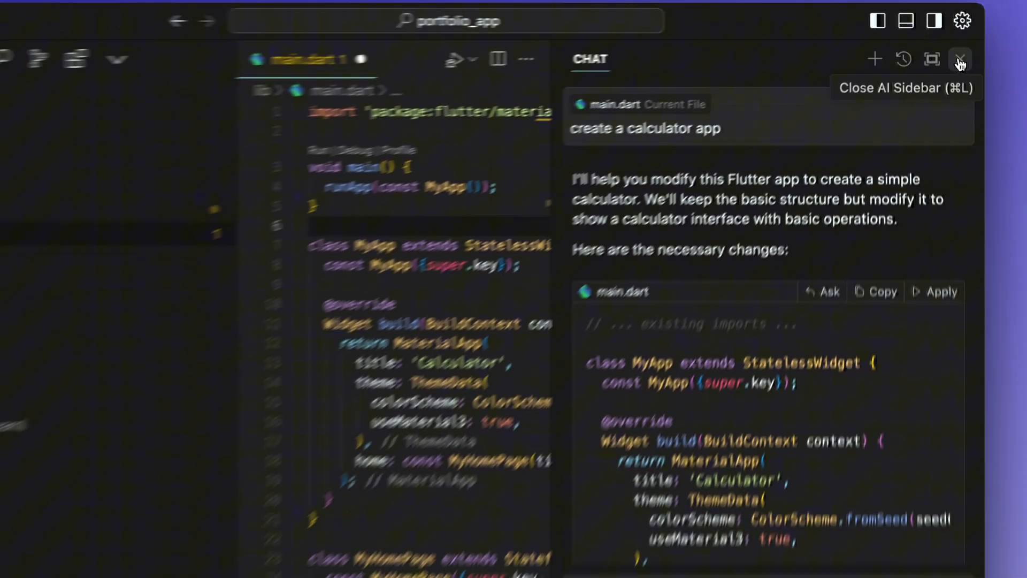
- Dismiss the chat panel and start debugging the calculator app with F5
{"action": "left_click", "coordinate": [961, 58]}
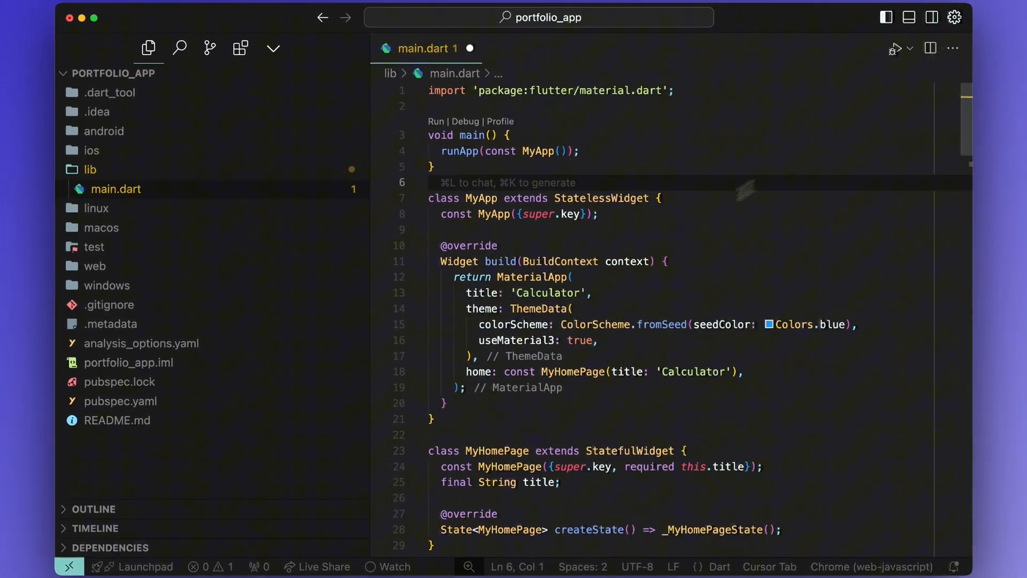
{"action": "key", "text": "F5"}
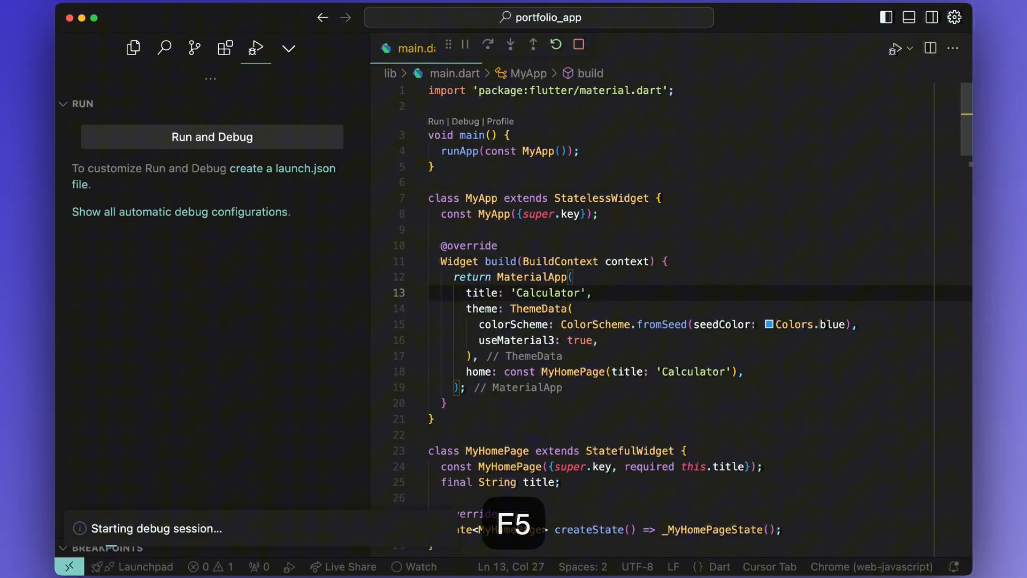
{"action": "key", "text": "f5"}
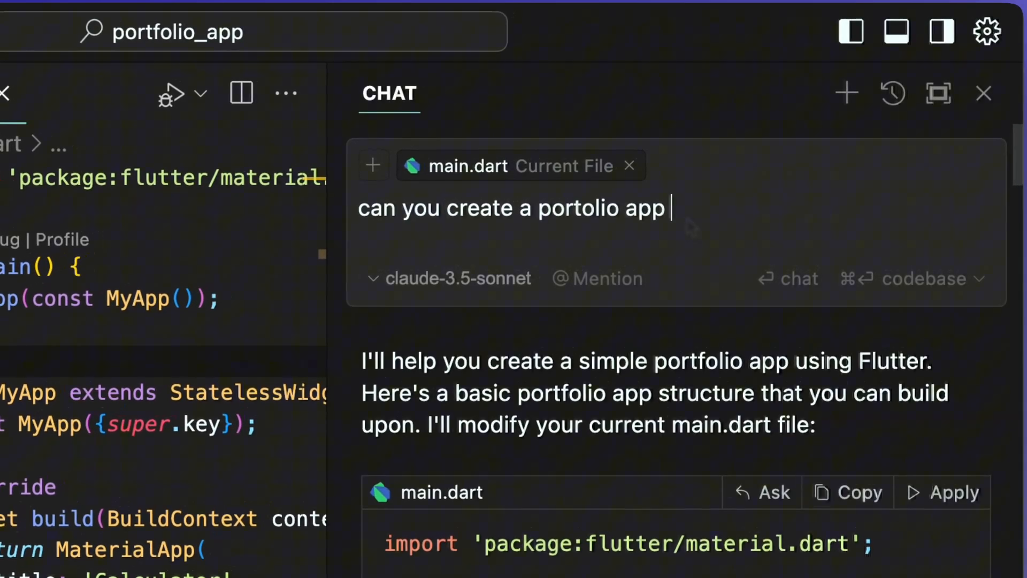
- Request 'can you create a responsive portfolio app', accept the changes and launch it
{"action": "type", "text": "responsive"}
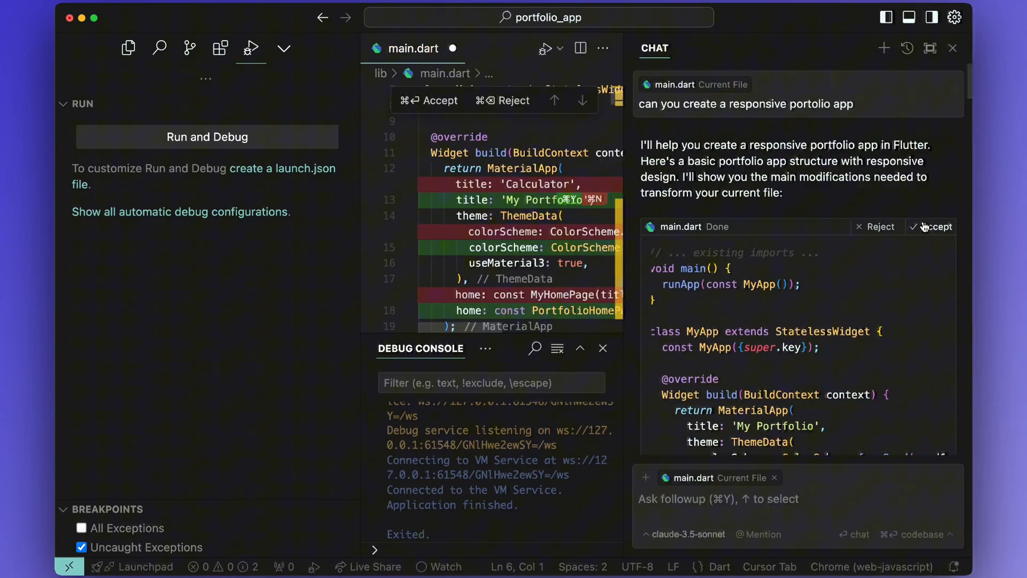
{"action": "key", "text": "f5"}
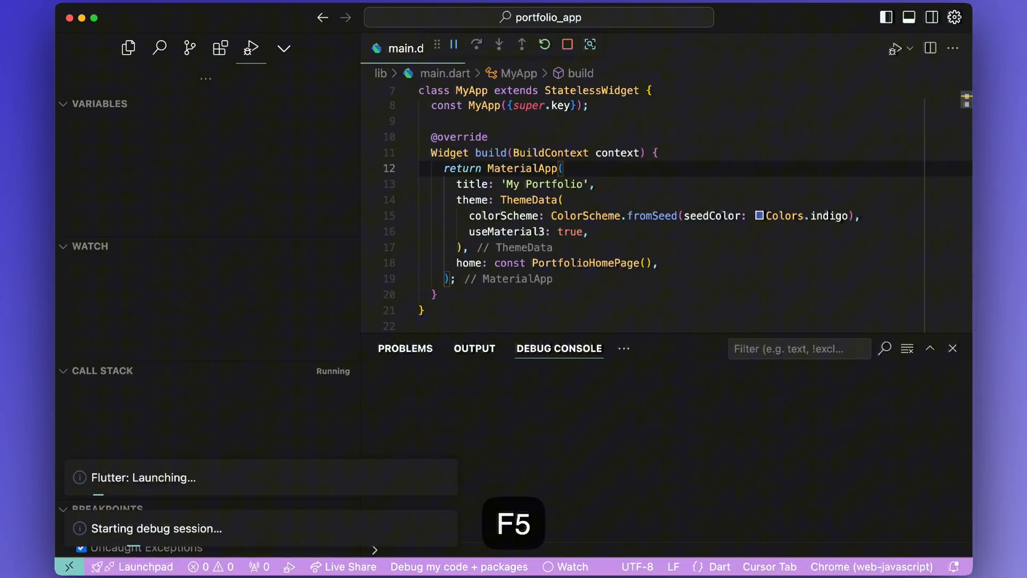
{"action": "key", "text": "f5"}
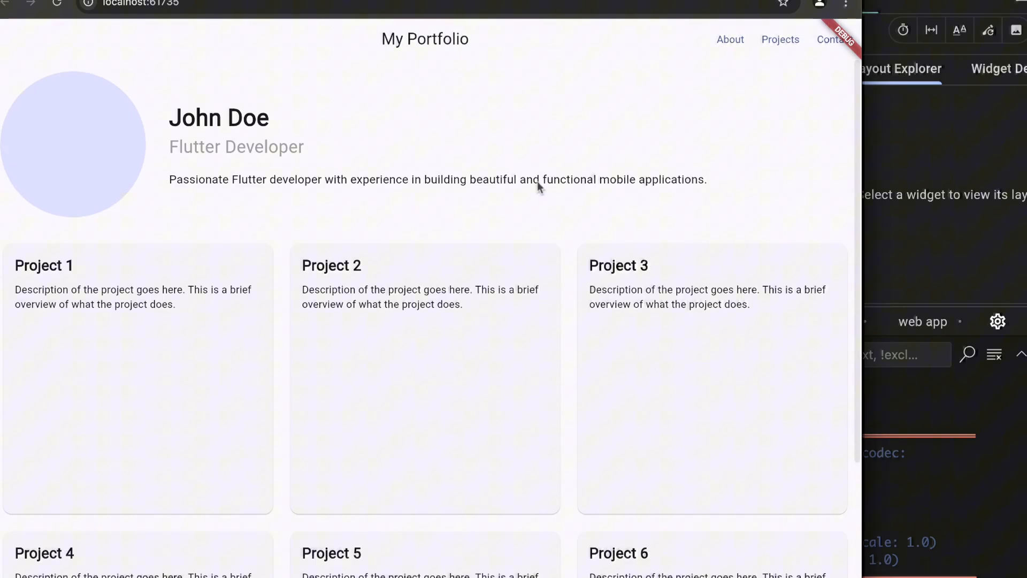
- Switch to Chrome to view the running portfolio app on localhost
{"action": "key", "text": "F12"}
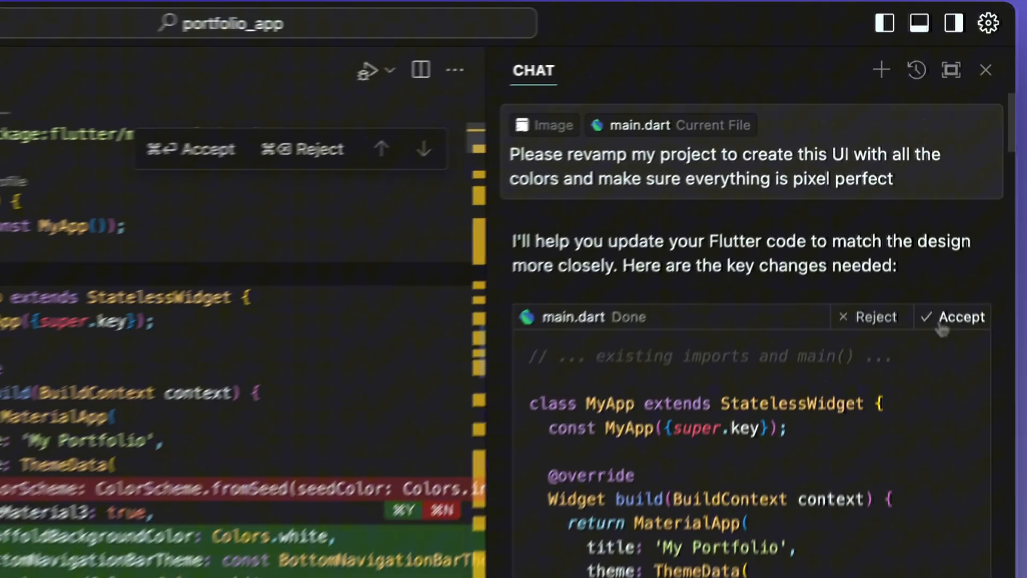
- Accept the AI's pixel-perfect UI redesign of main.dart
{"action": "left_click", "coordinate": [961, 316]}
{"action": "type", "text": "use DDD and make sure data comes"}
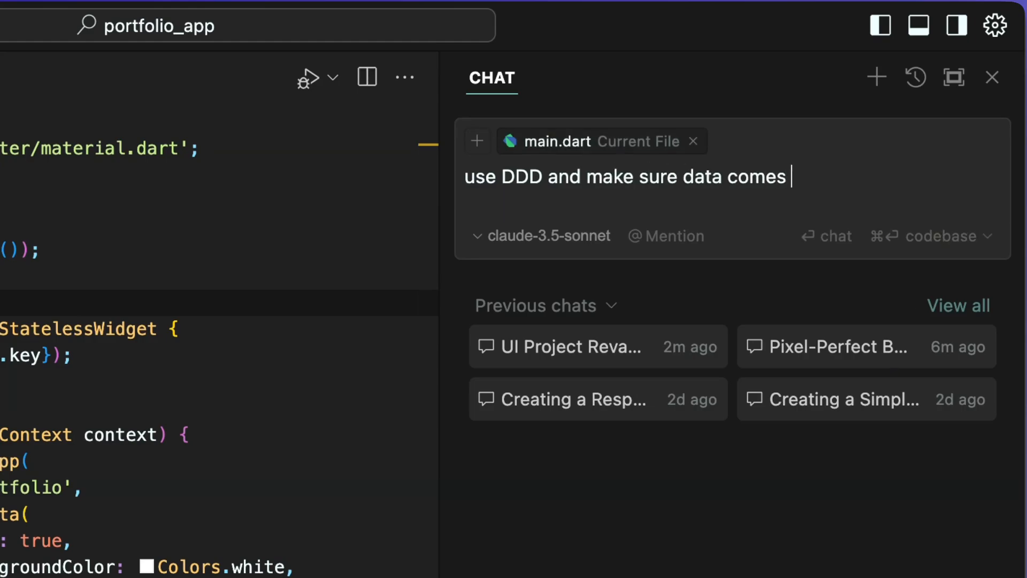
- Ask to 'use DDD and make sure data comes from the repository layer' with sample data
{"action": "type", "text": "from the repository layer"}
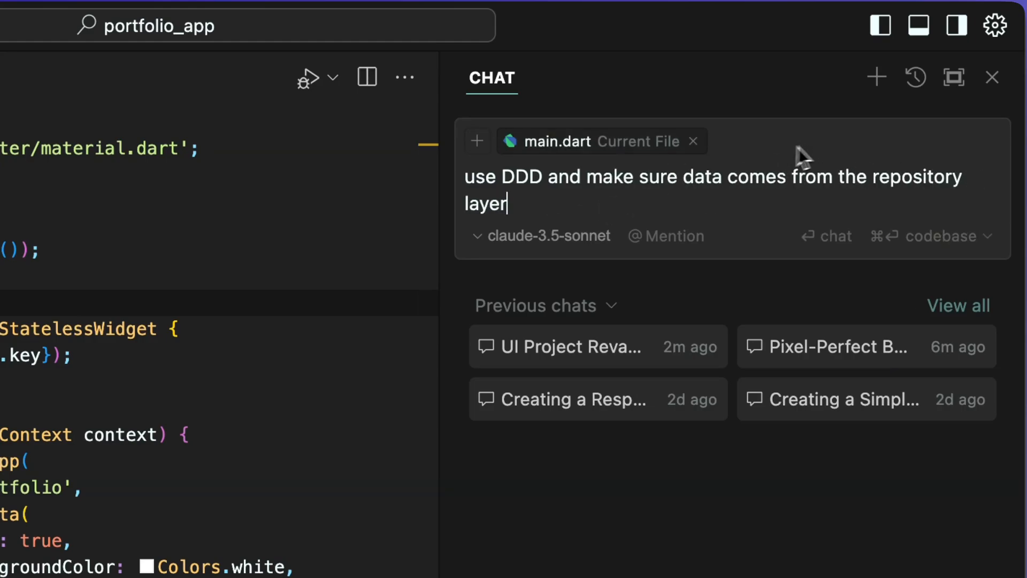
{"action": "type", "text": "sample"}
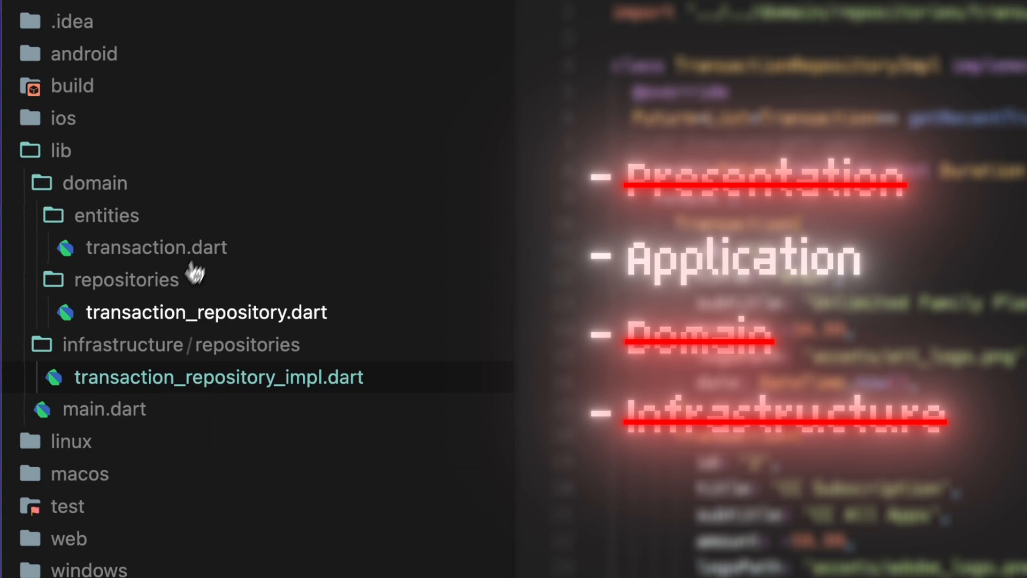
- Begin a new chat prompt starting with 'Please' after reviewing the DDD folders
{"action": "type", "text": "Please make sure this widget is stateful and add"}
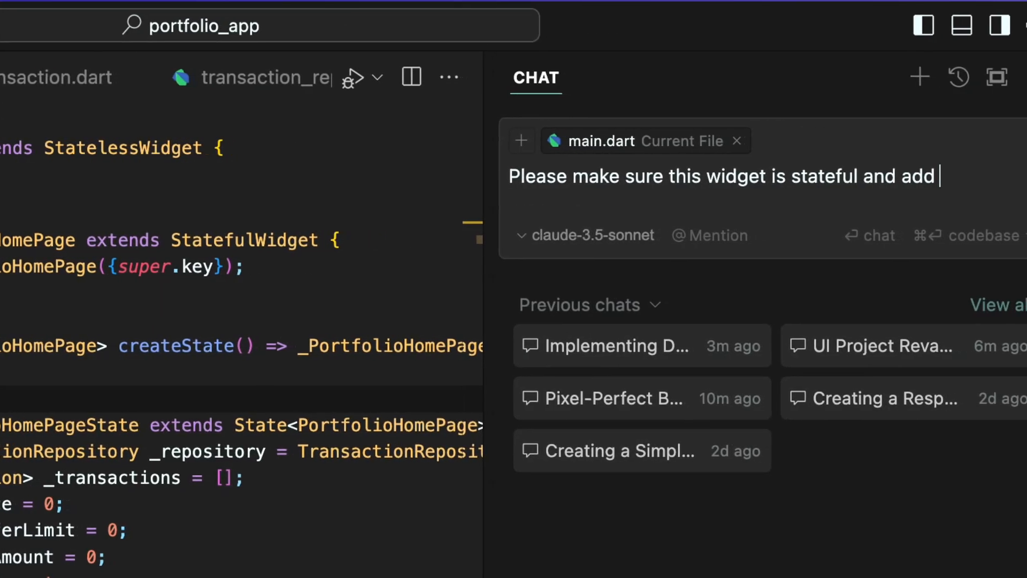
- Ask to make the home widget stateful and add 'bloc as state management'
{"action": "type", "text": "bloc as state management"}
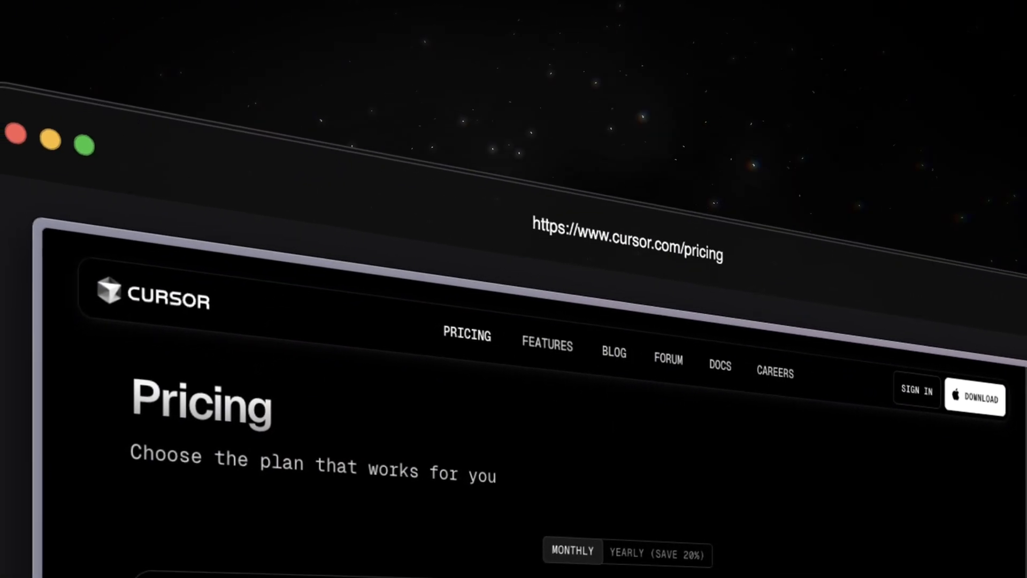
- Scroll cursor.com/pricing down to the Hobby, Pro and Business plan cards
{"action": "scroll", "scroll_direction": "down", "scroll_amount": 3}
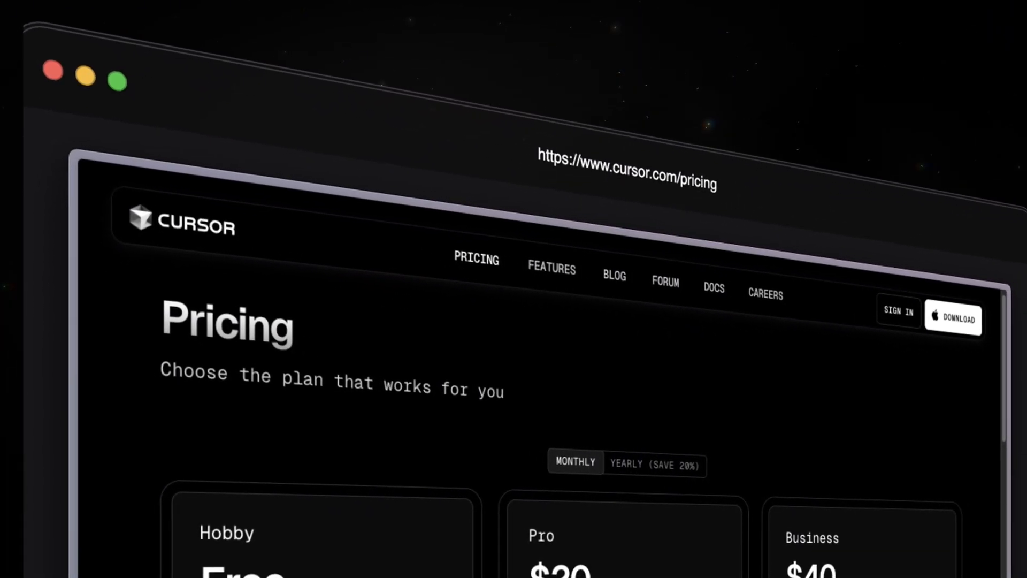